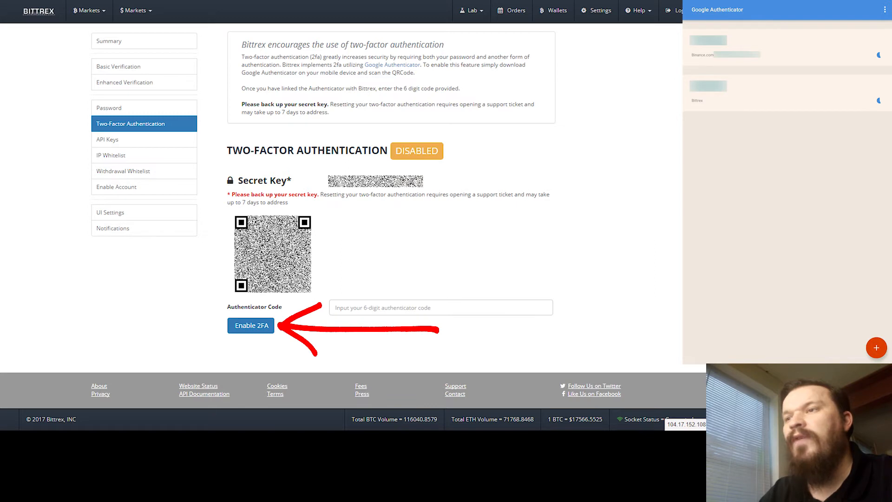
Request enabling two-factor authentication with the 6-digit authenticator code
left_click(249, 325)
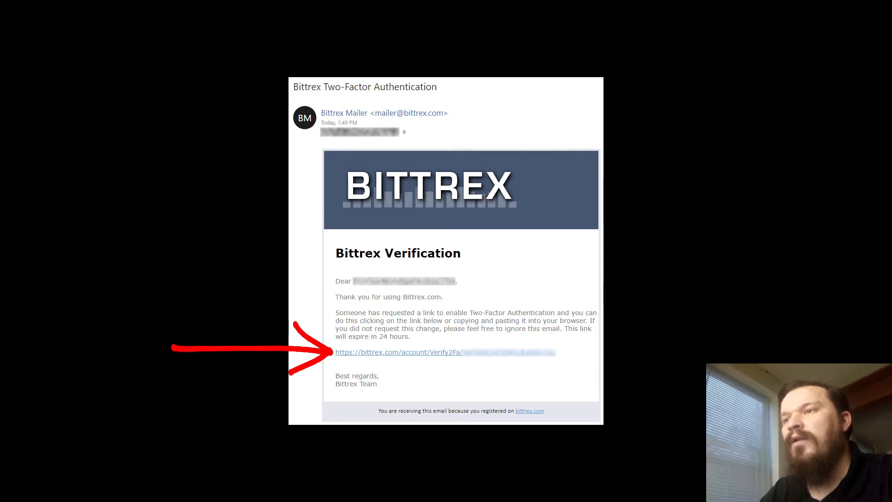
Follow the Verify2Fa link in the Bittrex email to the 2FA confirmation page
left_click(398, 351)
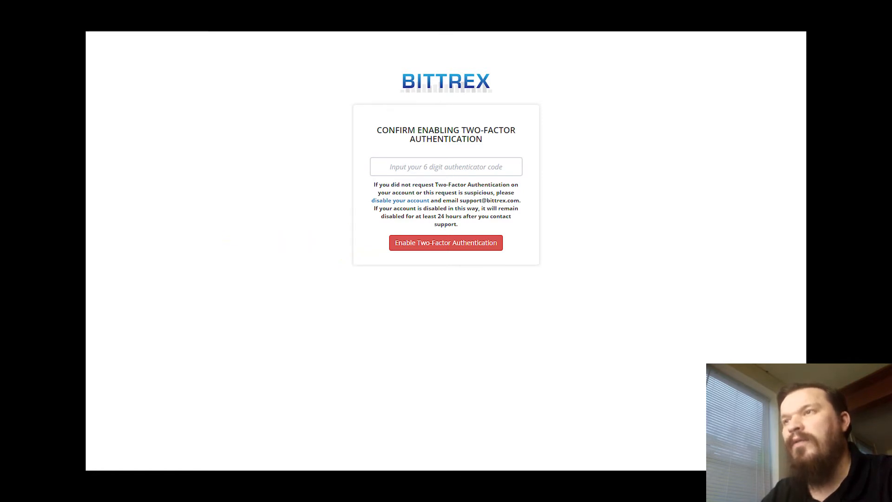
Confirm two-factor authentication with the authenticator code, reaching the empty API Keys list
left_click(445, 242)
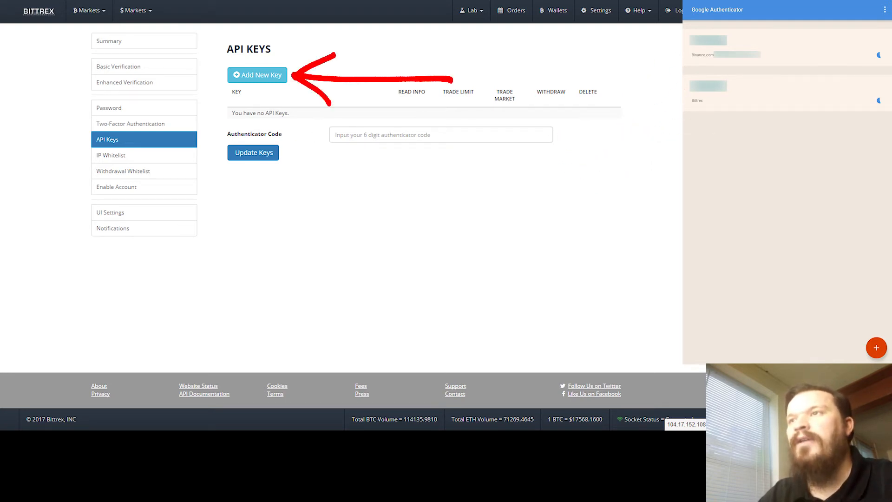
Add an API key with Read Info, Trade Limit and Trade Market on, Withdraw off, and save it
left_click(257, 74)
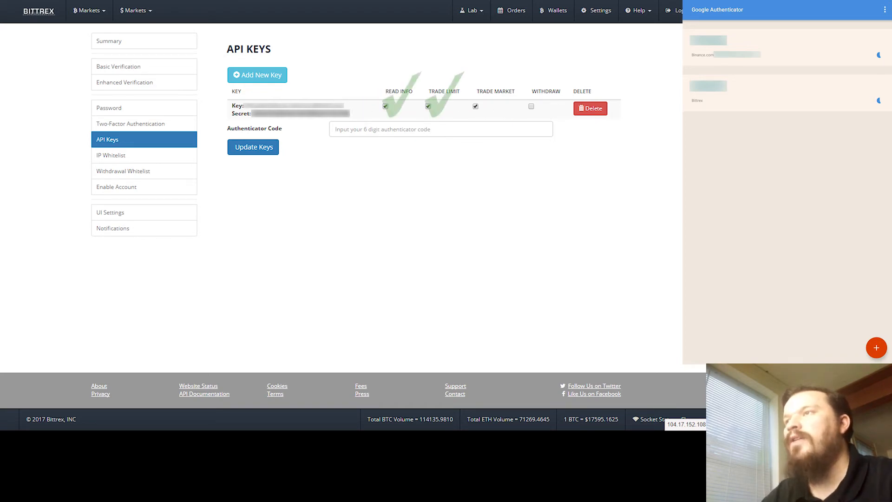
left_click(475, 106)
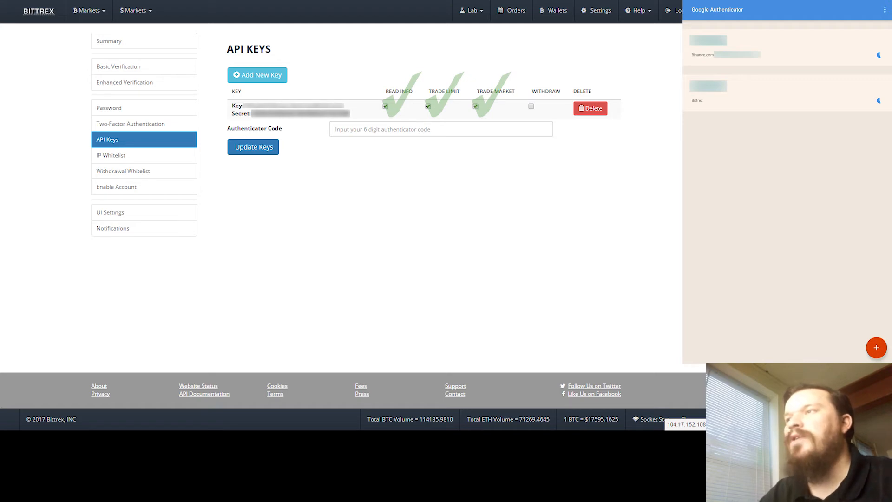
left_click(531, 105)
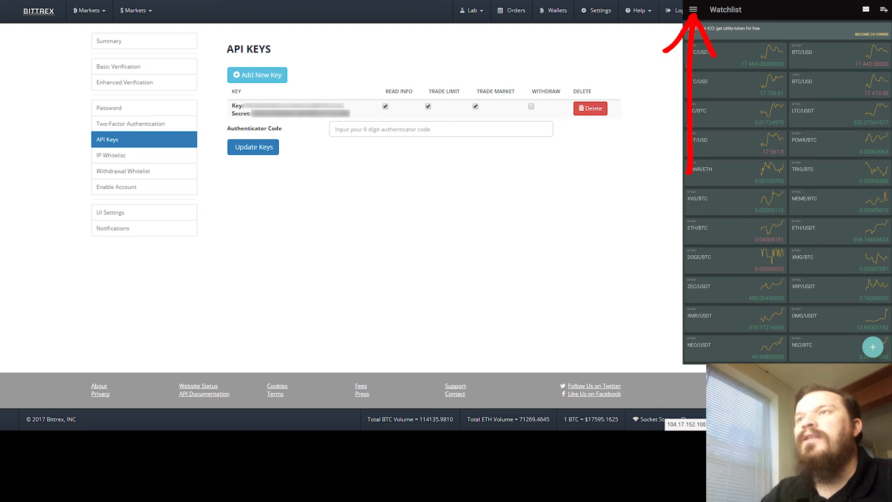
Add a Bittrex account in TabTrader with the new API key and secret, and save it
left_click(692, 10)
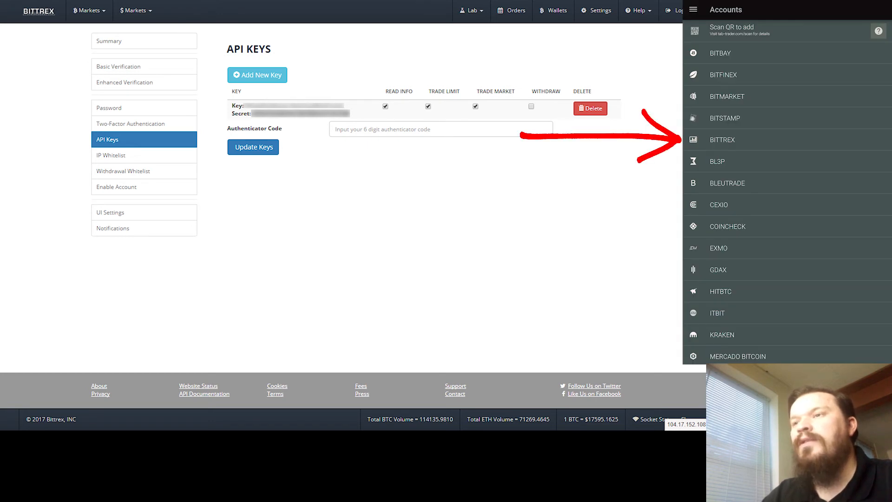
left_click(722, 140)
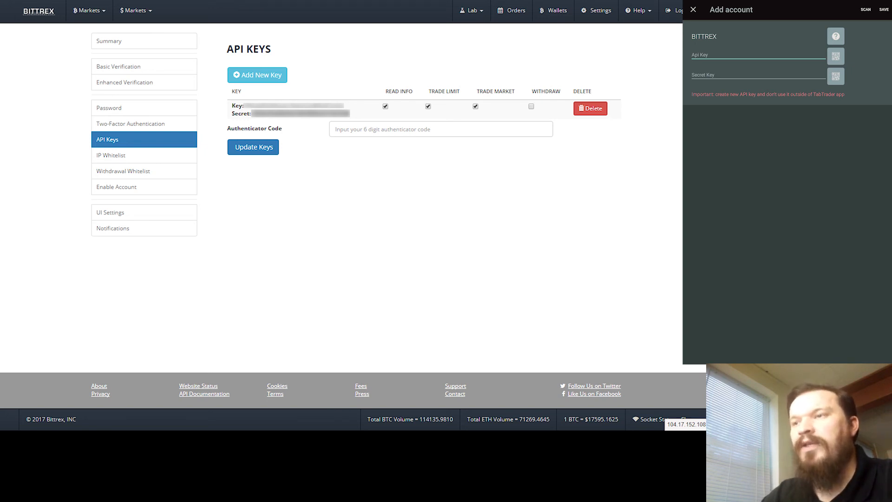
left_click(693, 9)
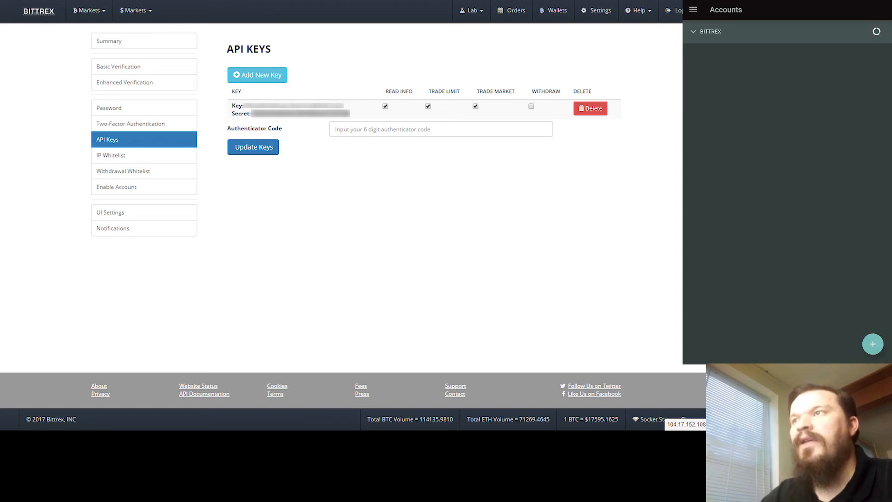